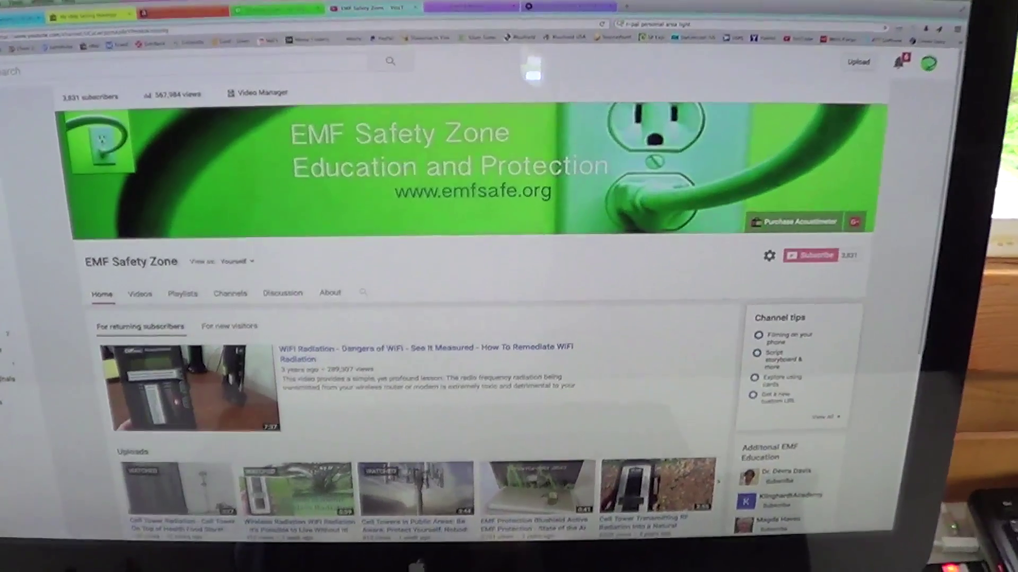
{"action": "scroll", "scroll_direction": "down", "scroll_amount": 3}
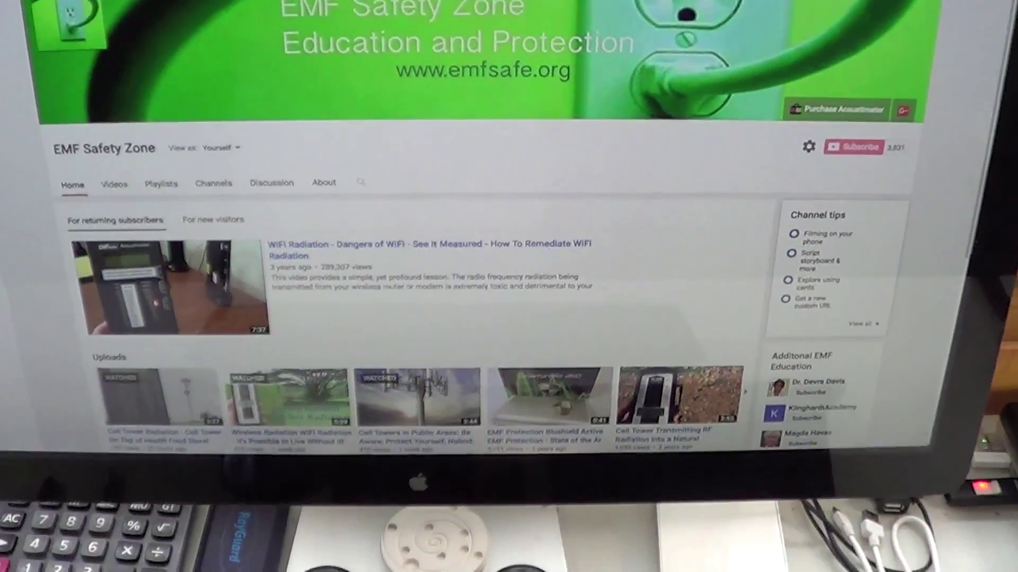